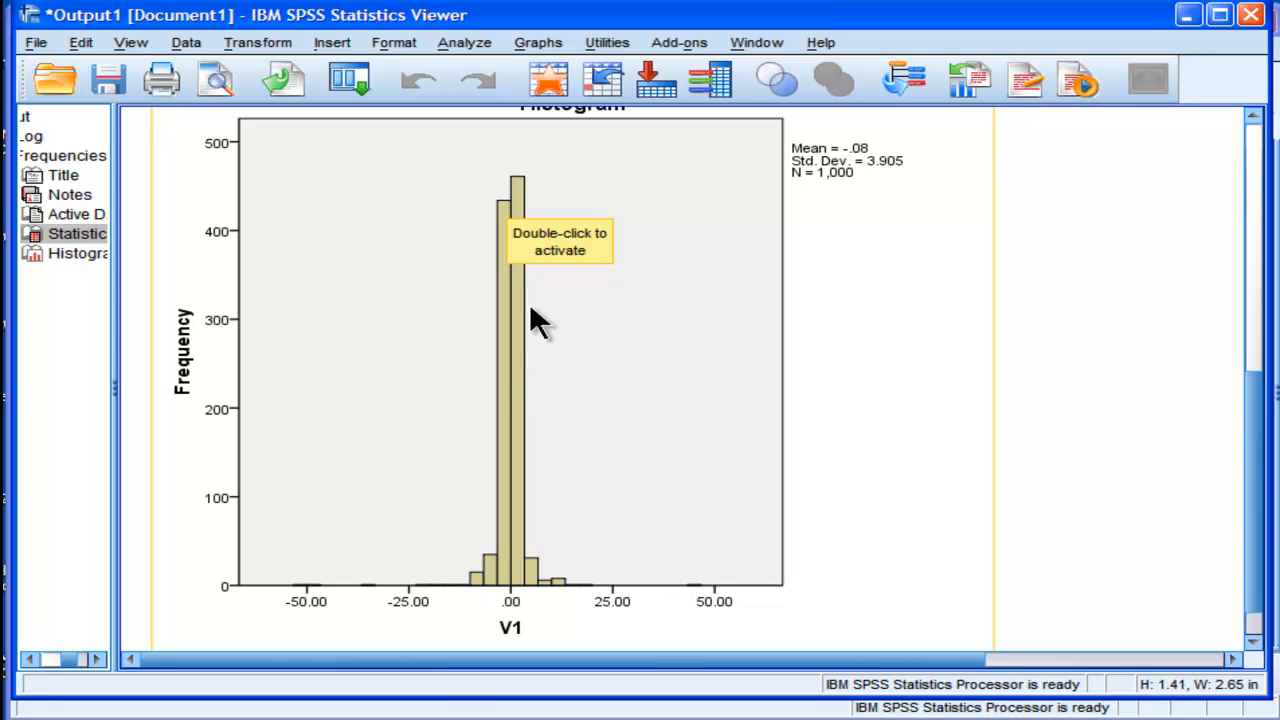
mouse_move(865, 570)
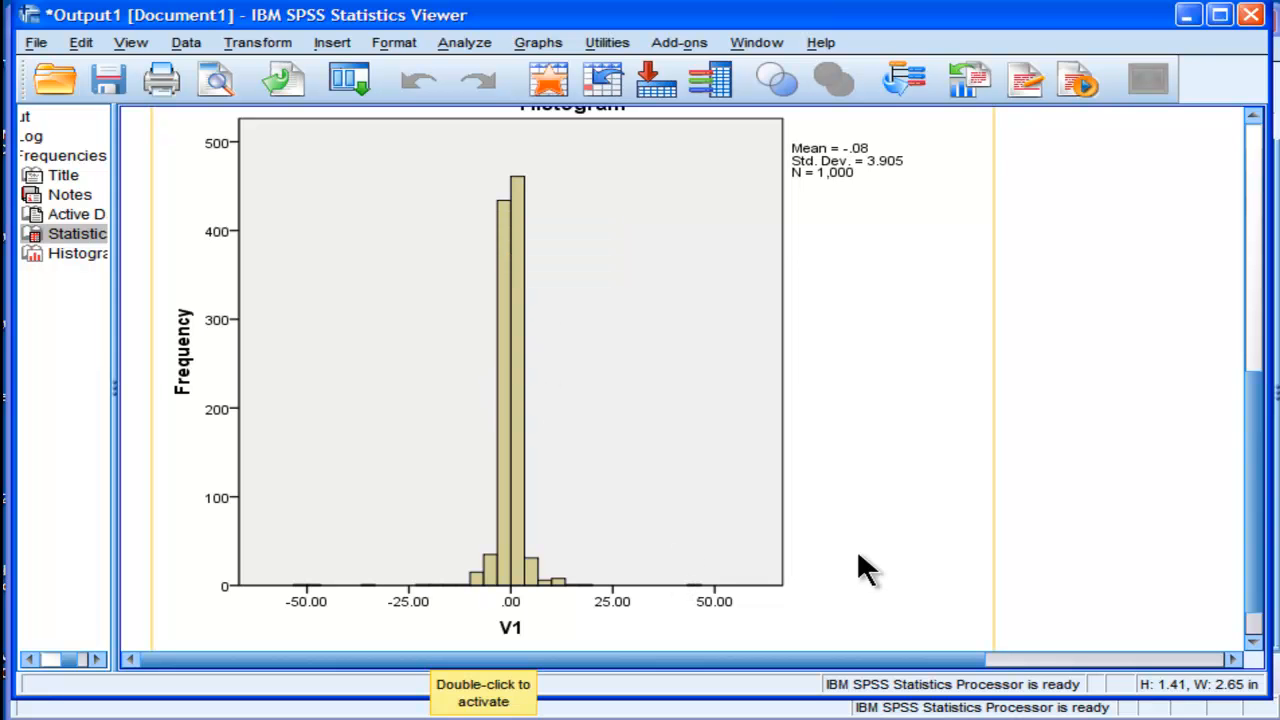
mouse_move(1103, 533)
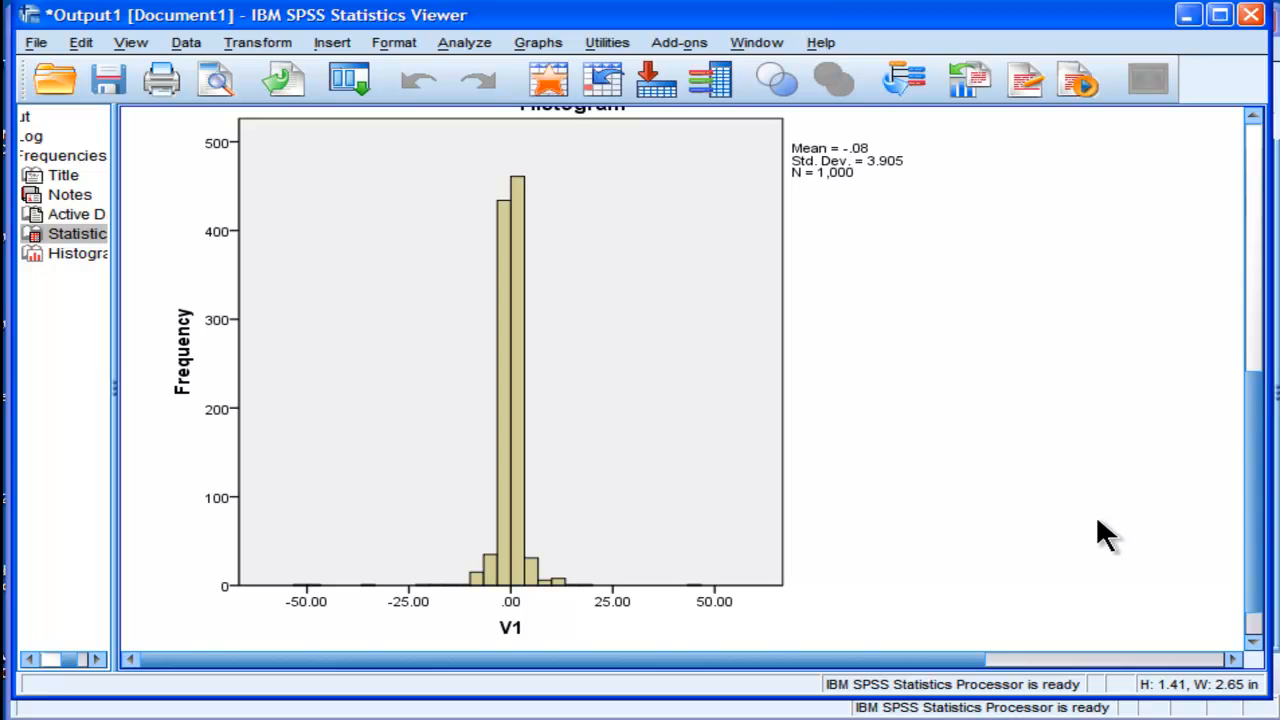
Scroll up to the V1 Statistics table showing kurtosis 80.924 and standard error .155
scroll(up, 3)
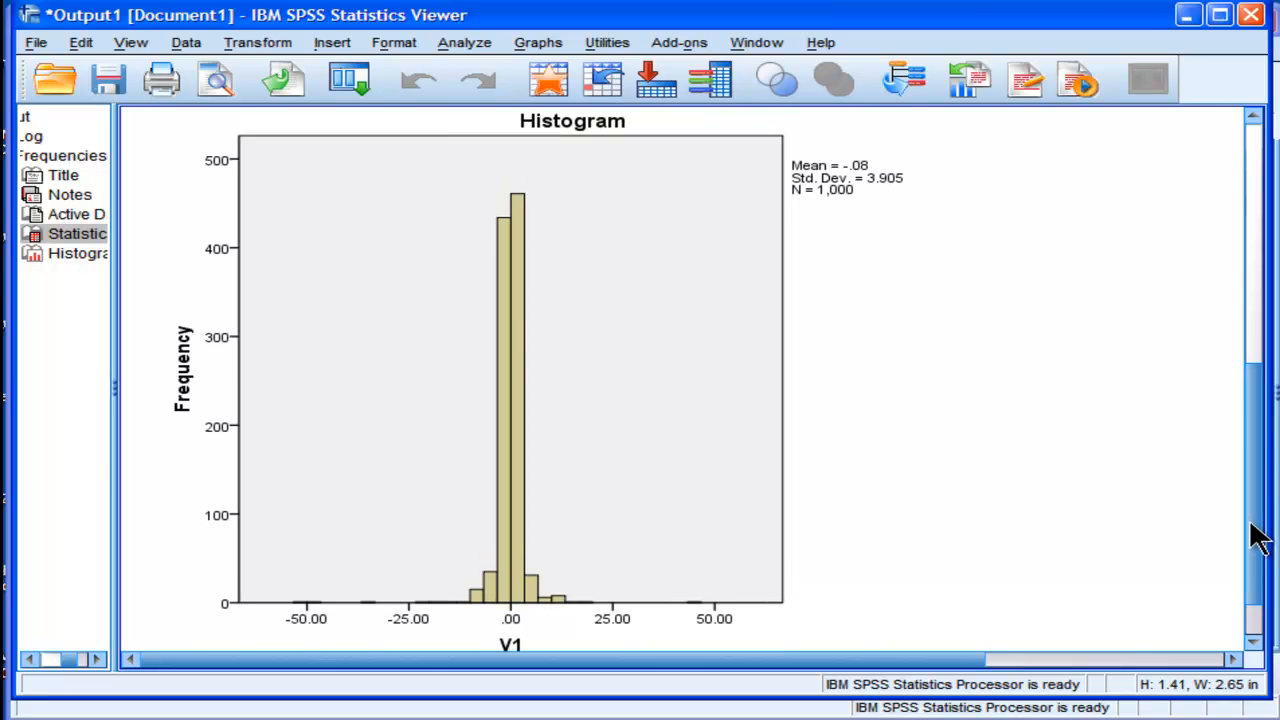
scroll(up, 3)
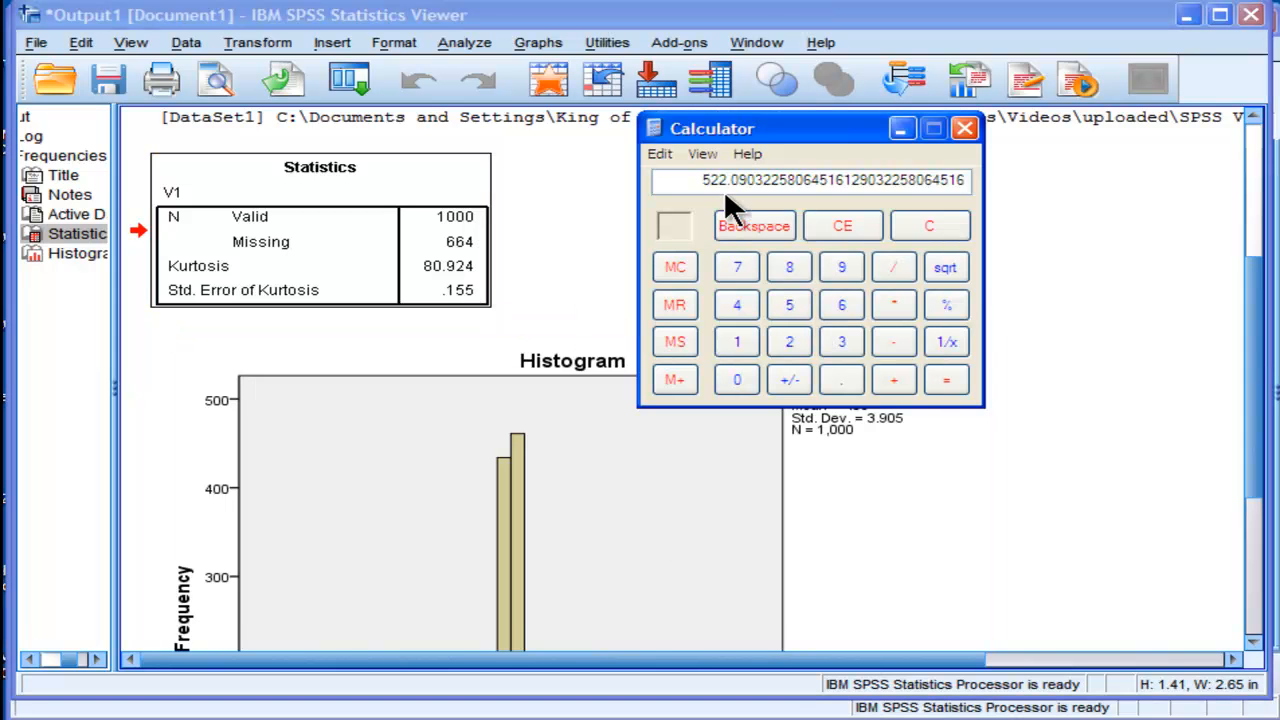
mouse_move(740, 210)
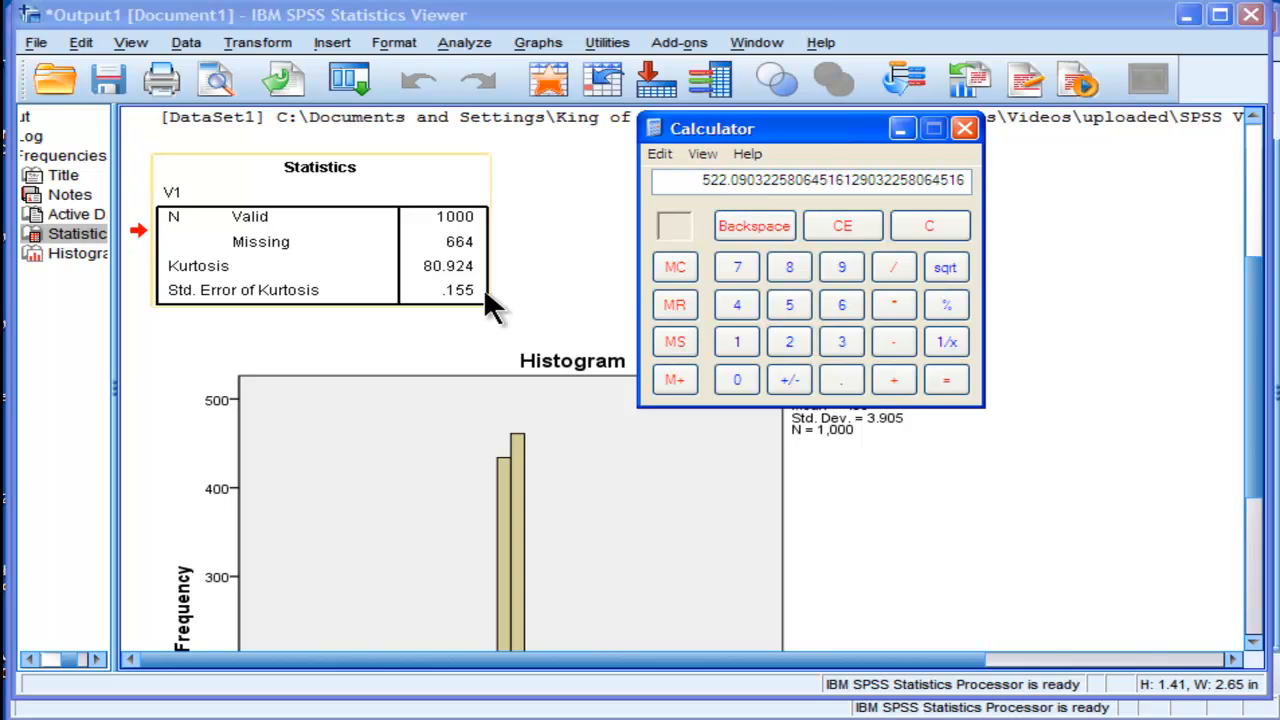
Return to the SPSS Viewer, hiding the calculator behind the V1 output
click(963, 128)
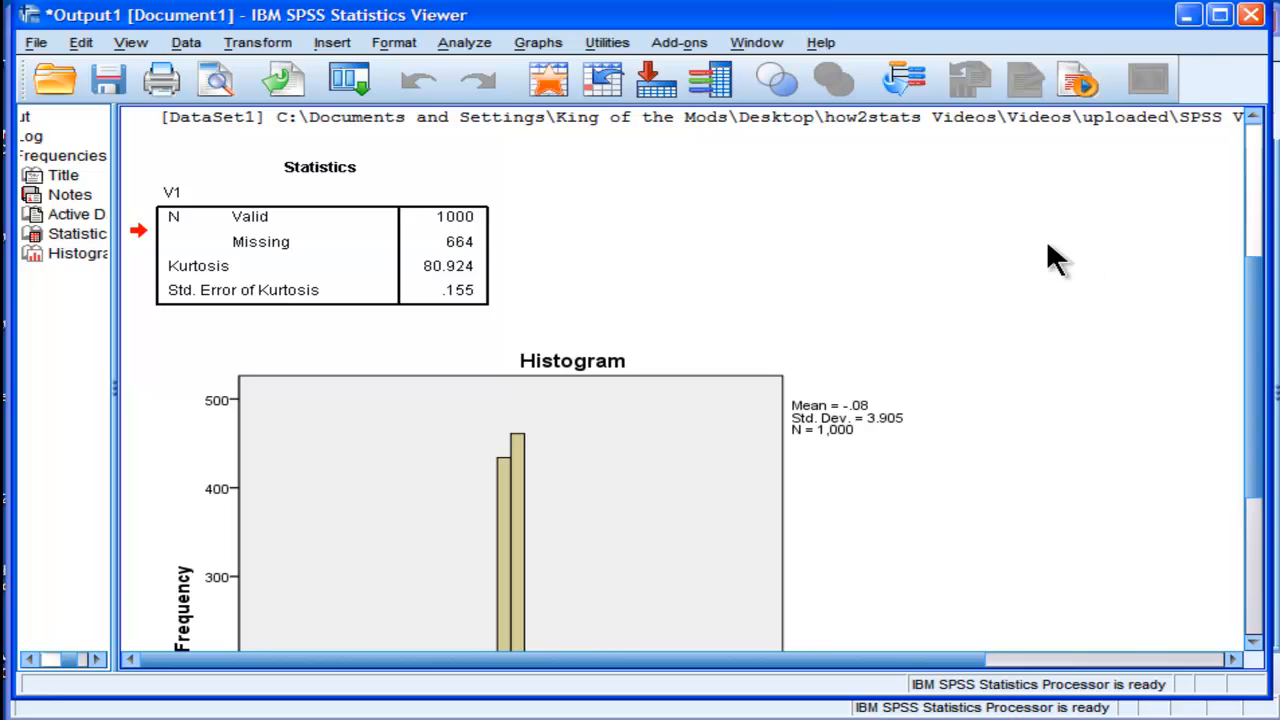
mouse_move(553, 305)
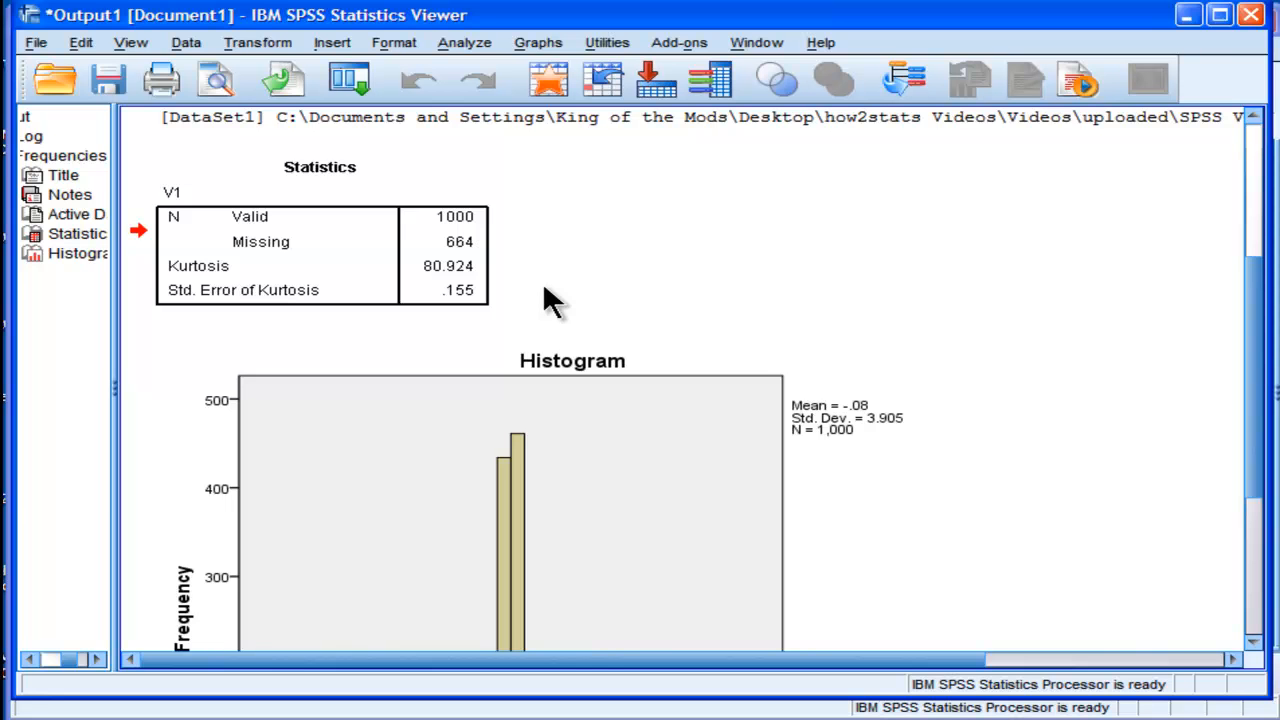
mouse_move(478, 80)
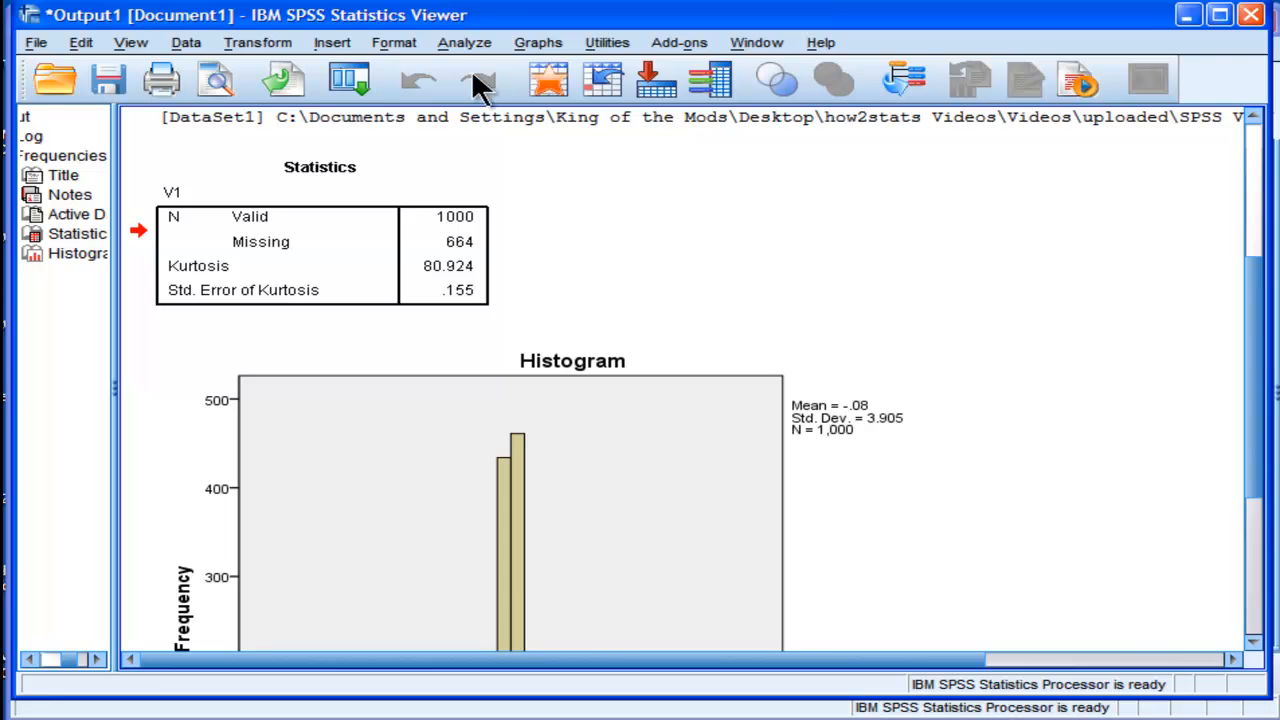
Run Frequencies on subscale2 with the Kurtosis statistic selected
click(464, 42)
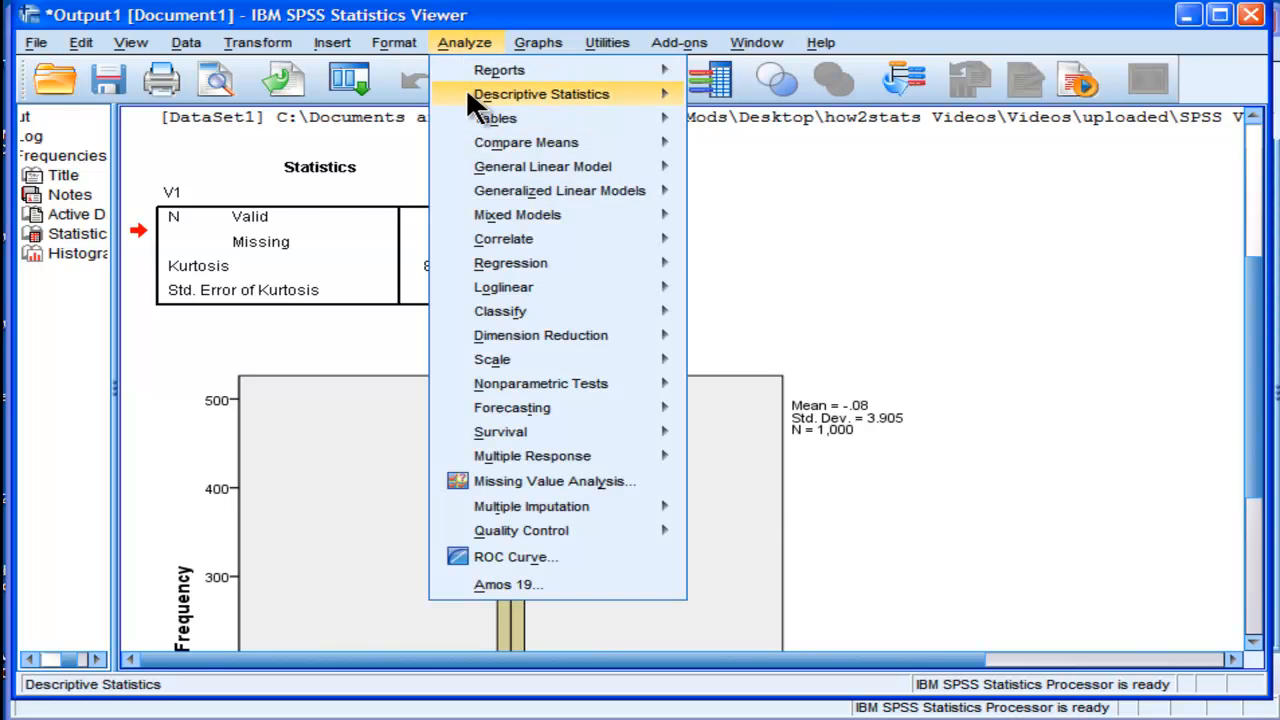
click(540, 93)
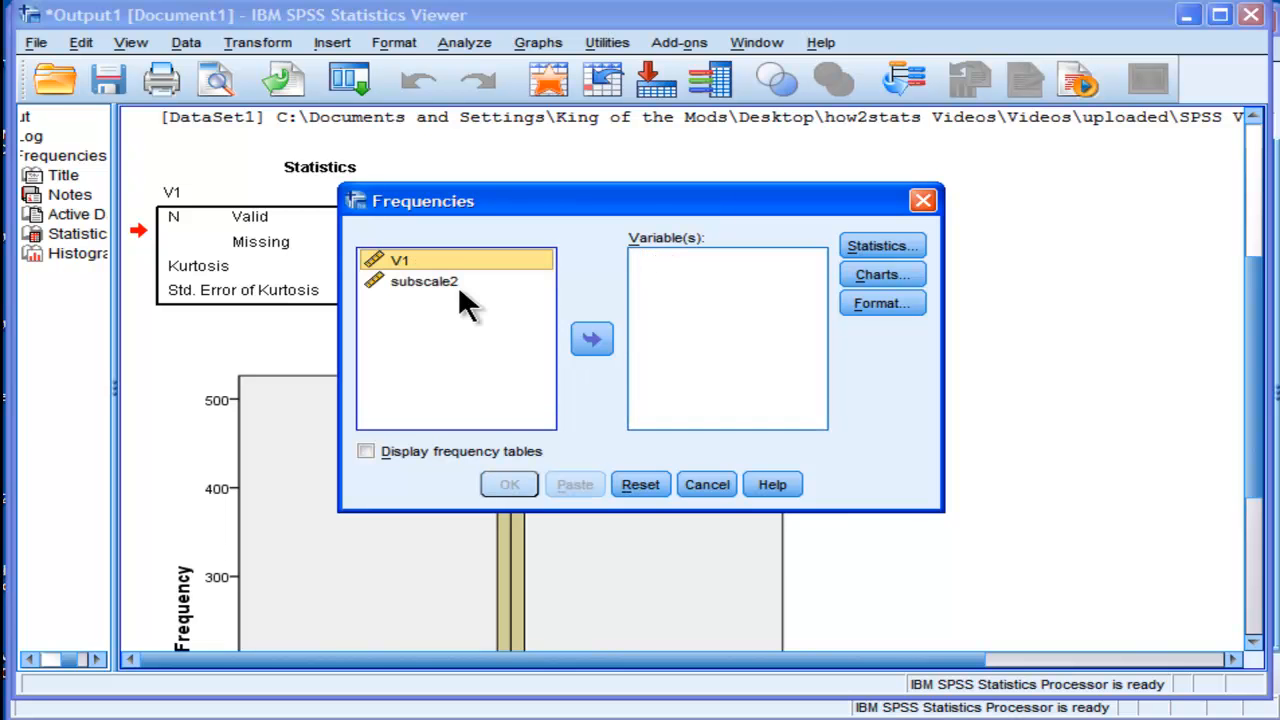
click(591, 338)
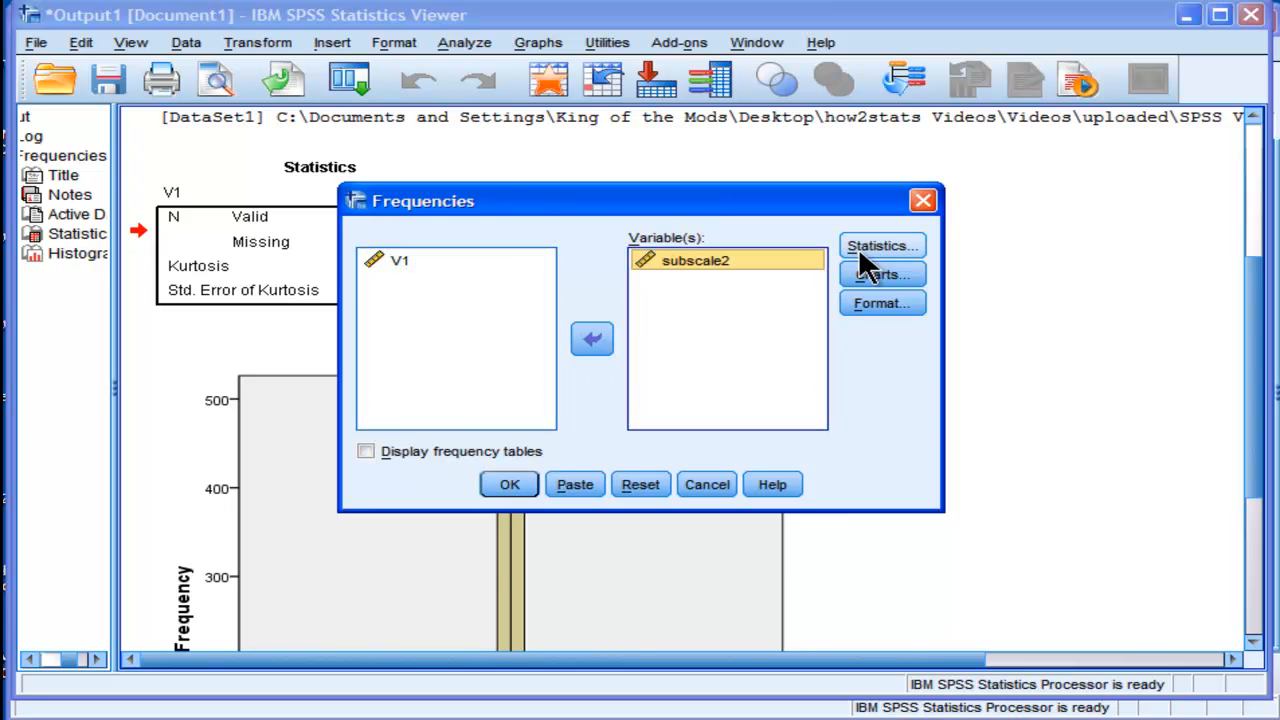
click(881, 245)
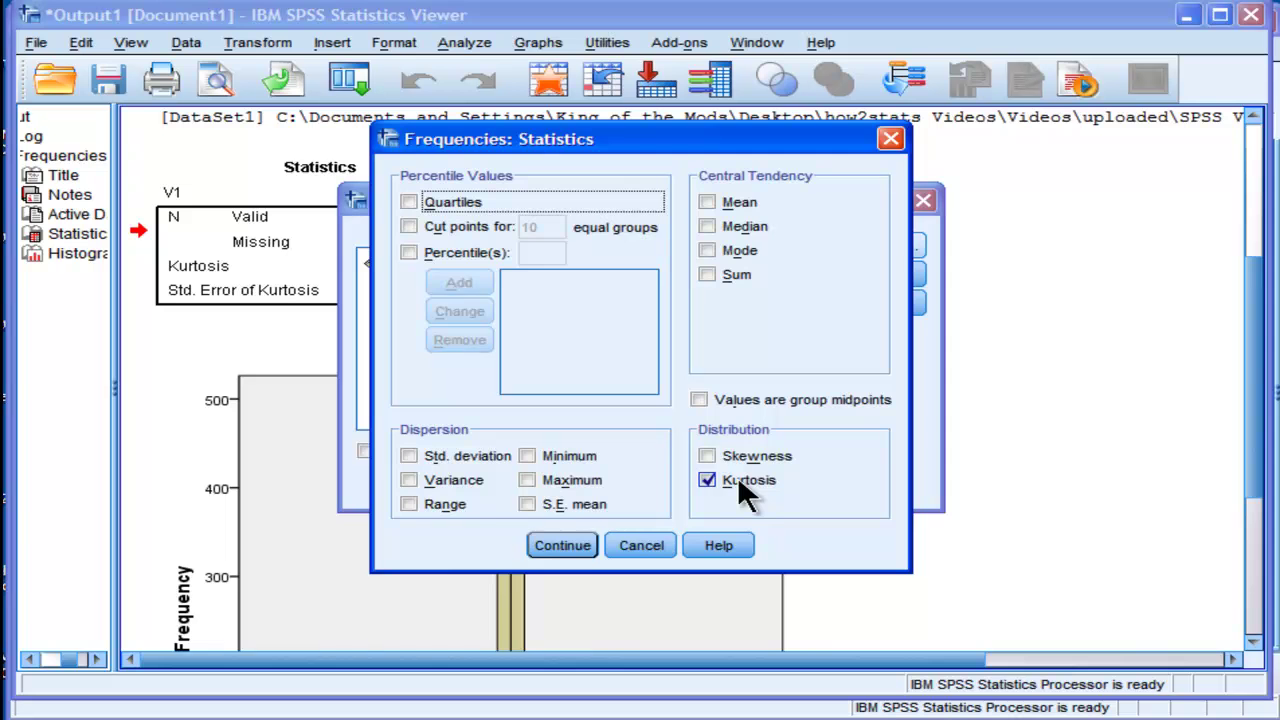
click(561, 545)
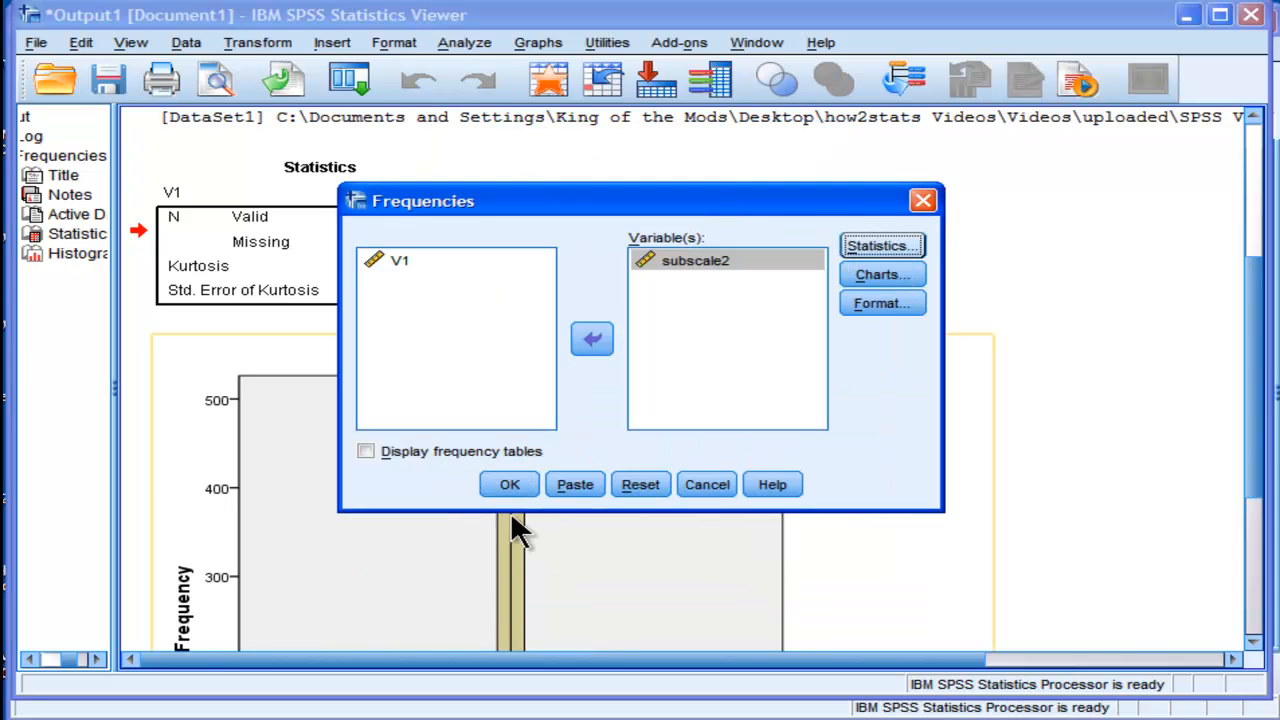
click(509, 484)
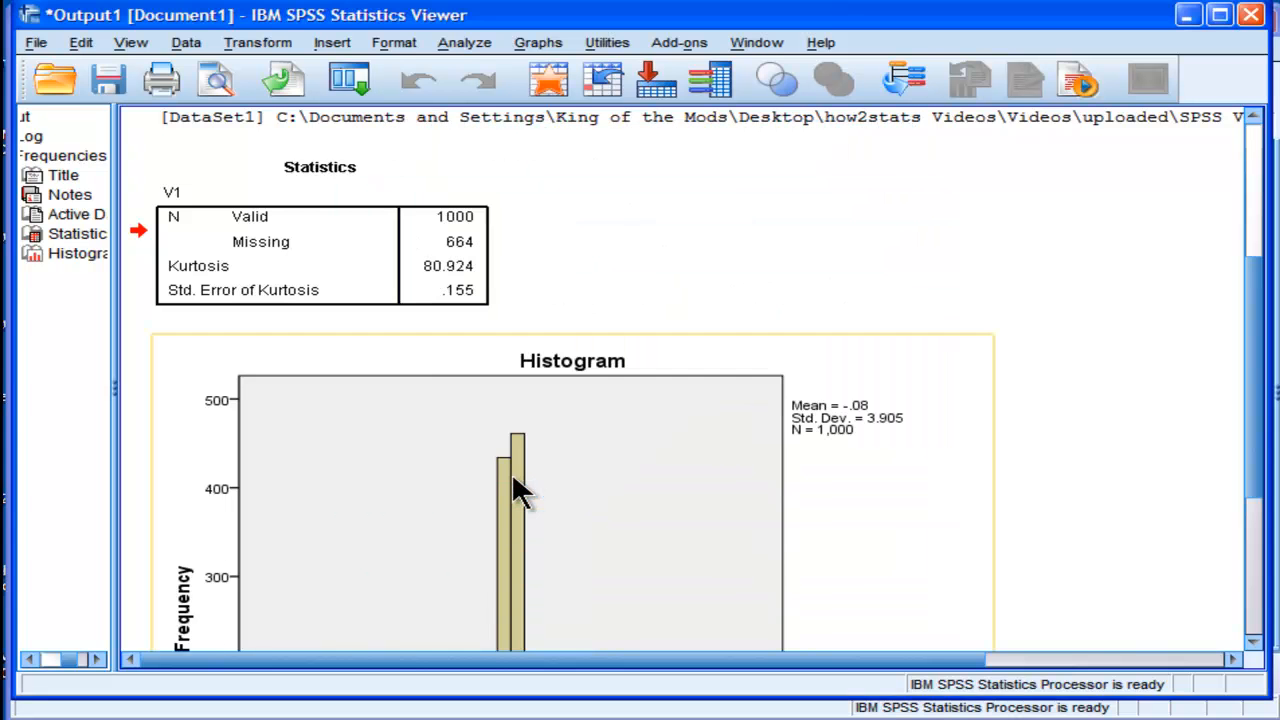
Scroll to subscale2's Statistics table (kurtosis .912, SE .120) and bring Calculator forward
scroll(down, 3)
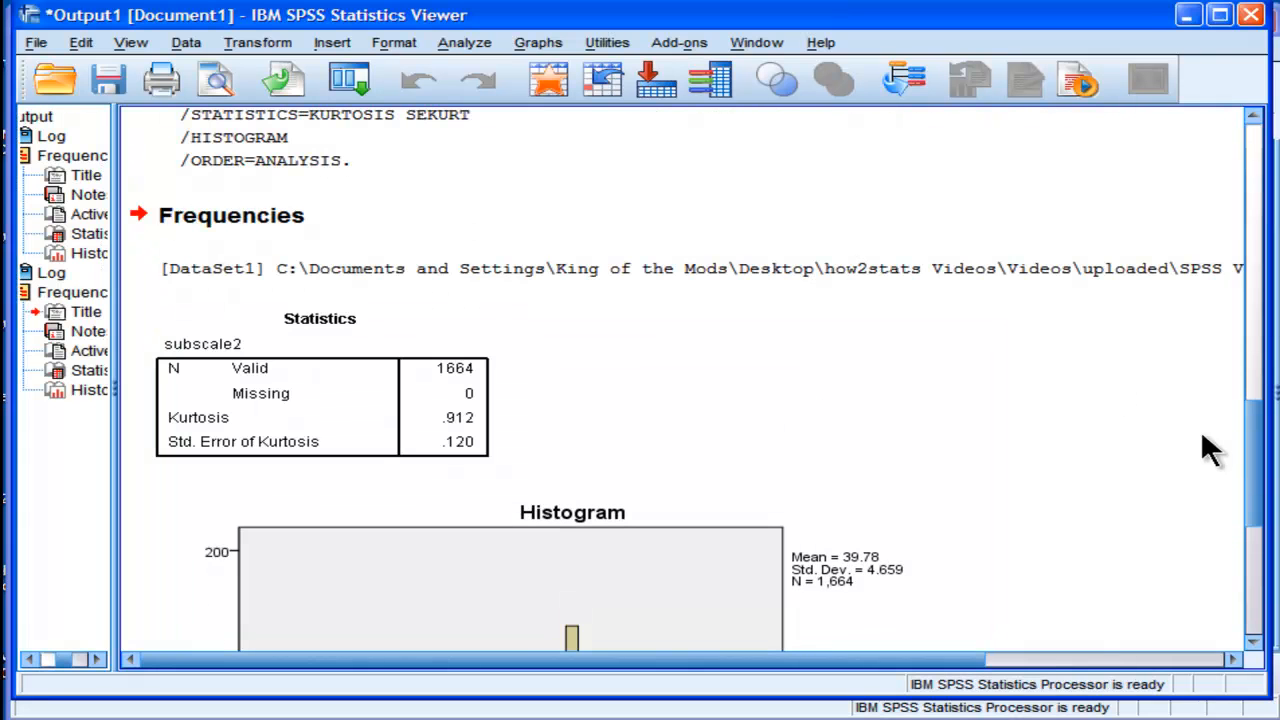
mouse_move(1245, 475)
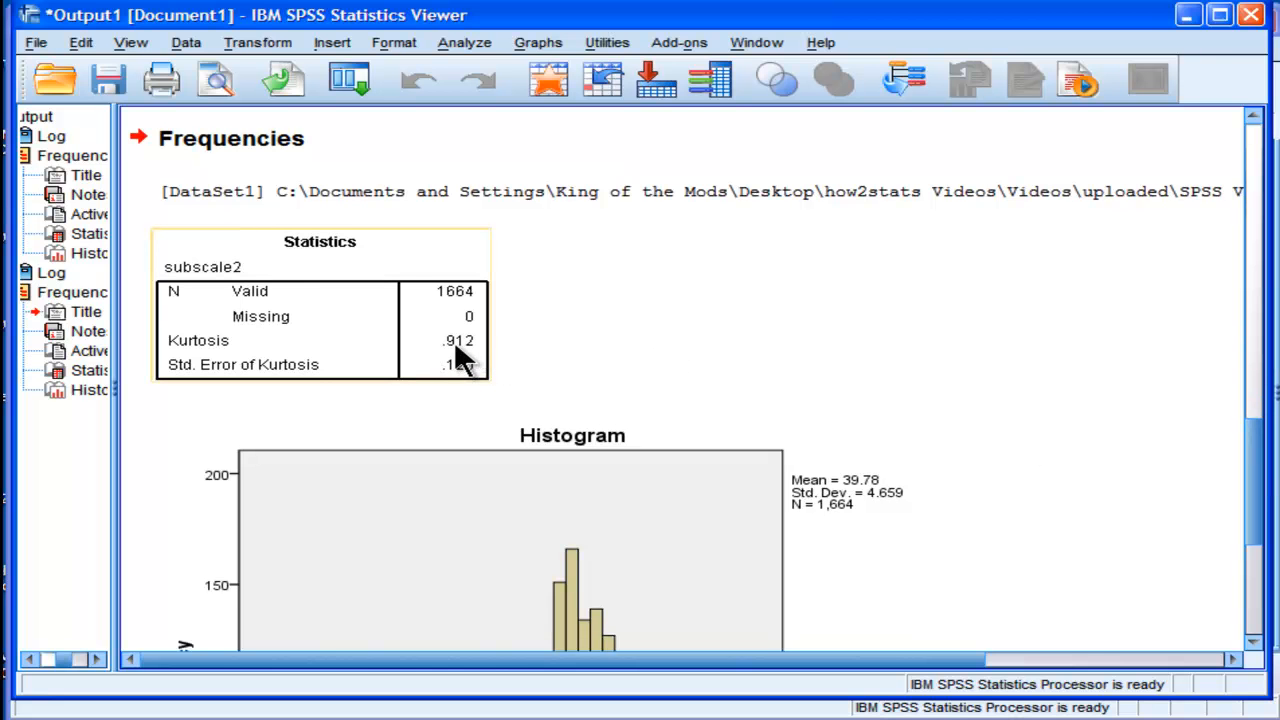
click(710, 515)
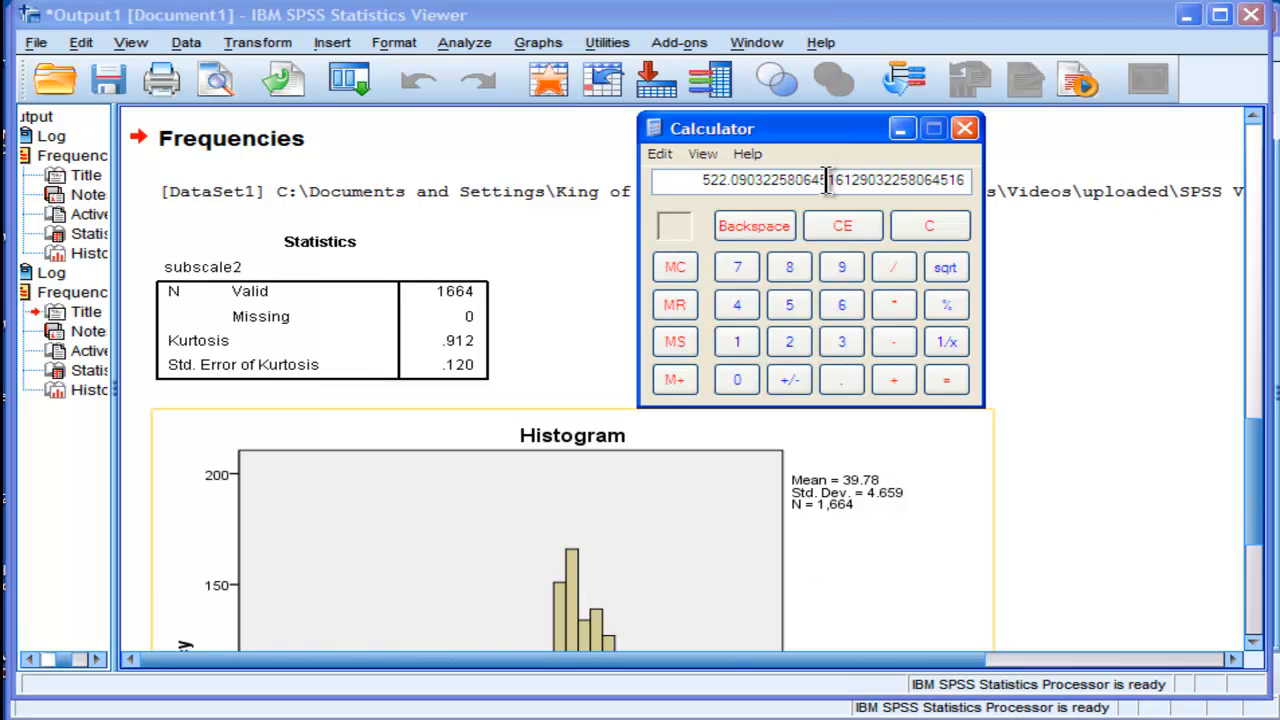
Compute the subscale2 kurtosis z-value .912 / .120 = 7.6, then close Calculator
click(929, 225)
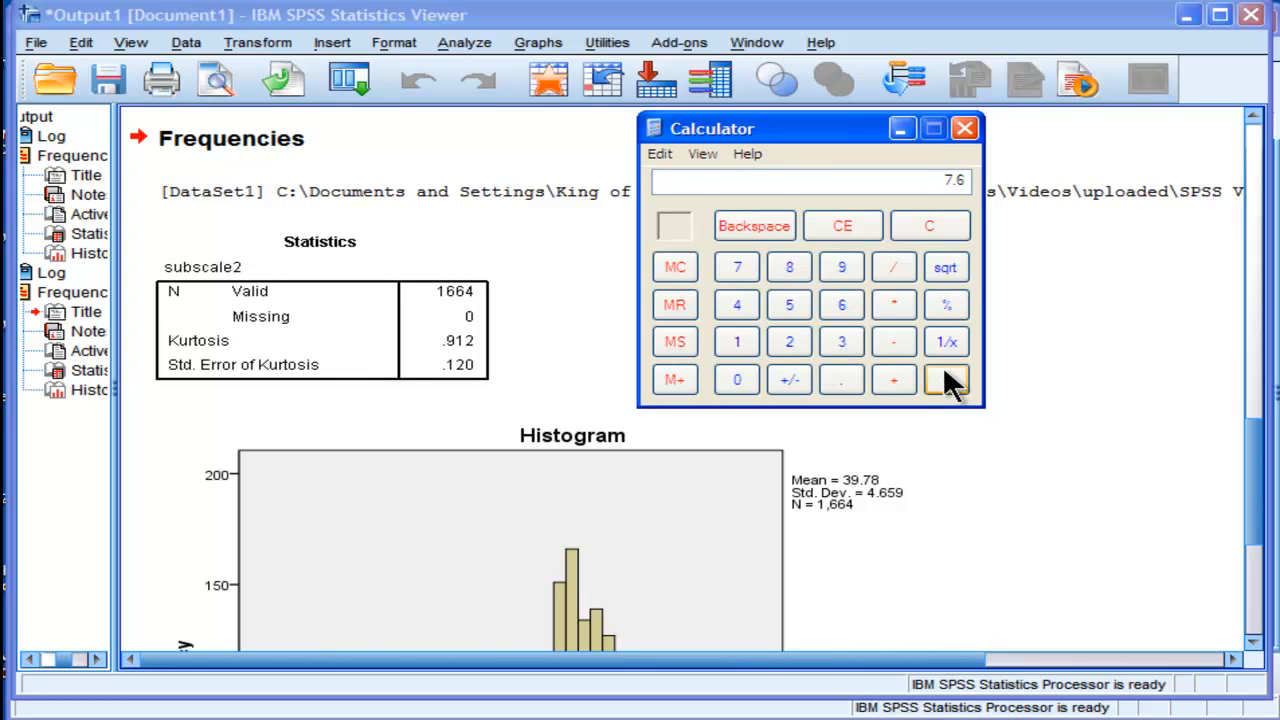
mouse_move(990, 205)
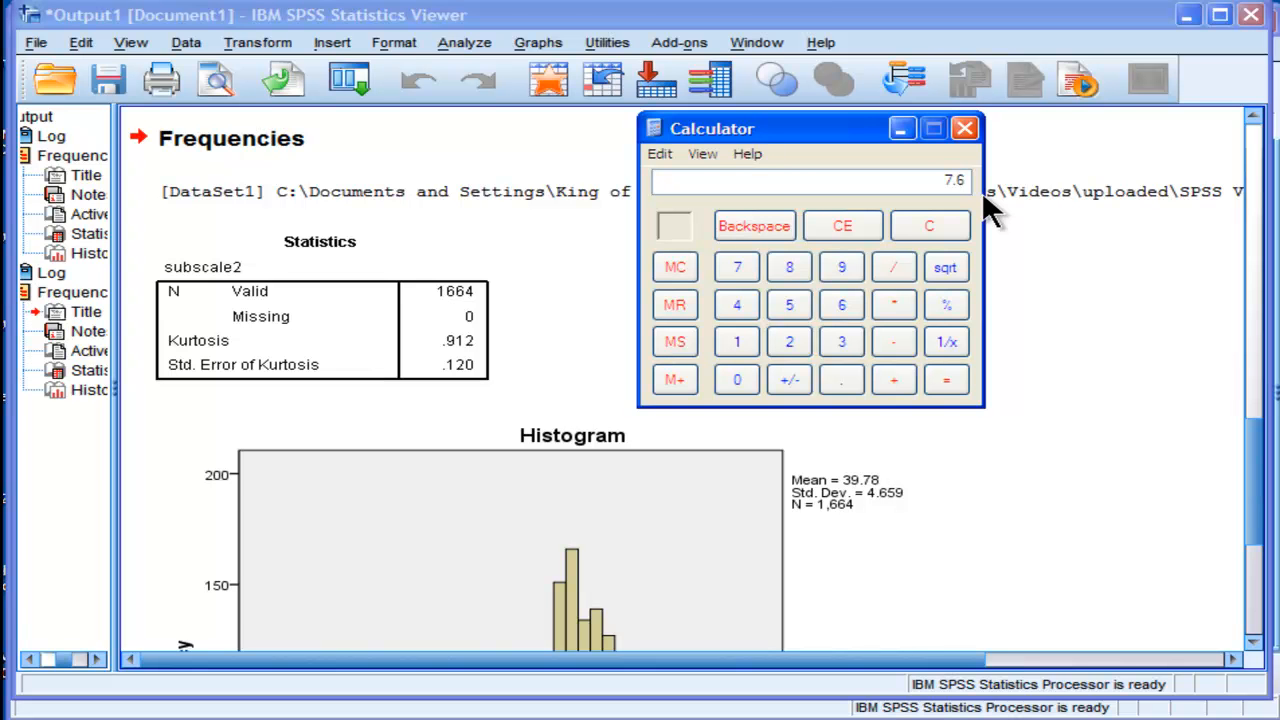
click(964, 128)
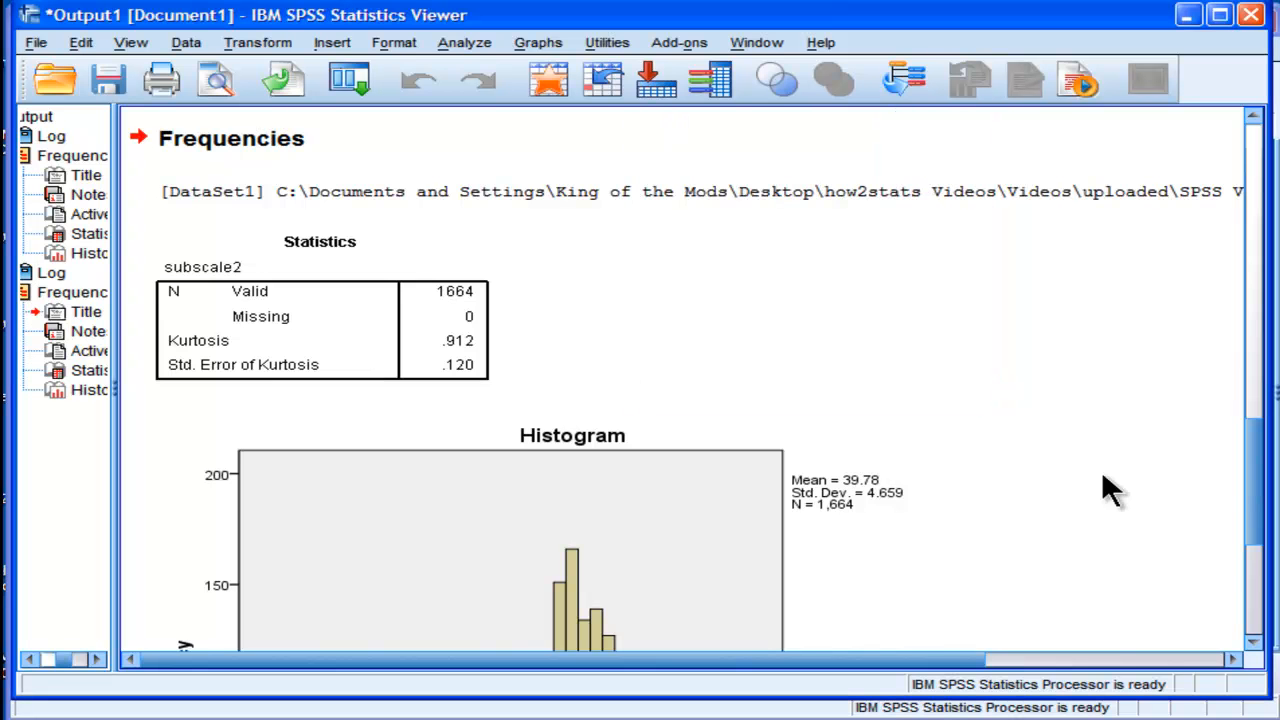
scroll(down, 3)
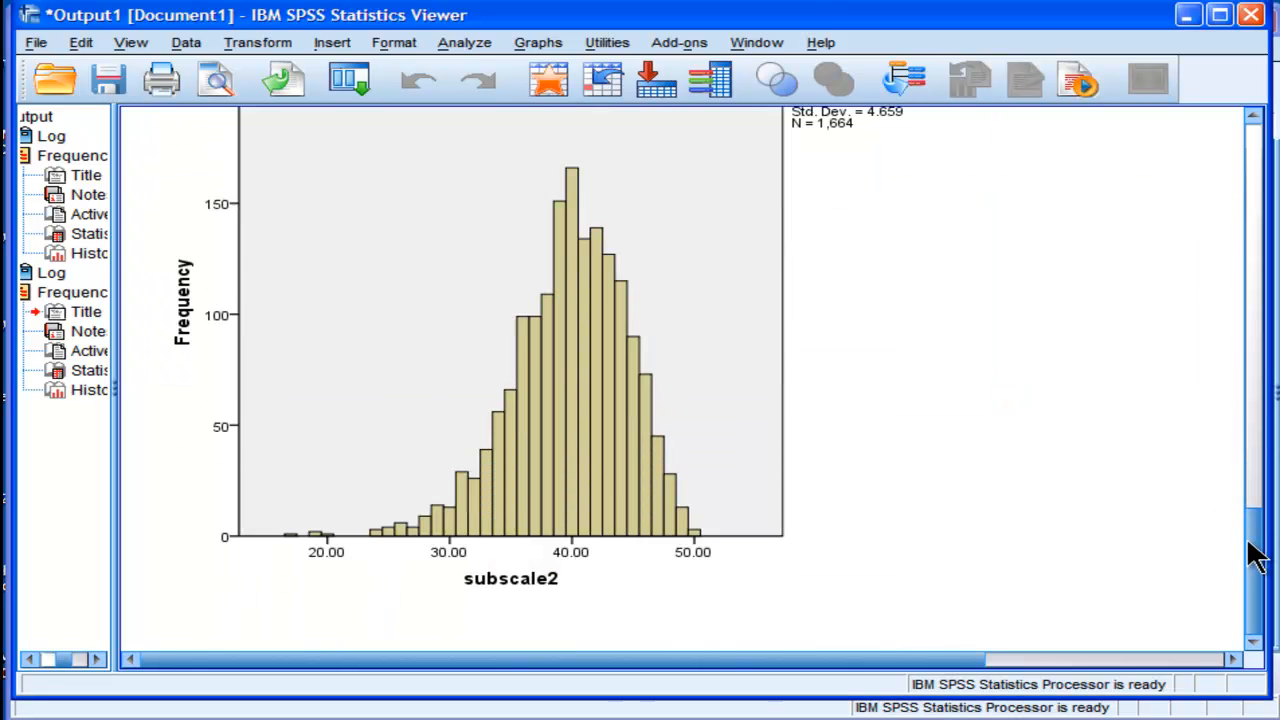
scroll(up, 3)
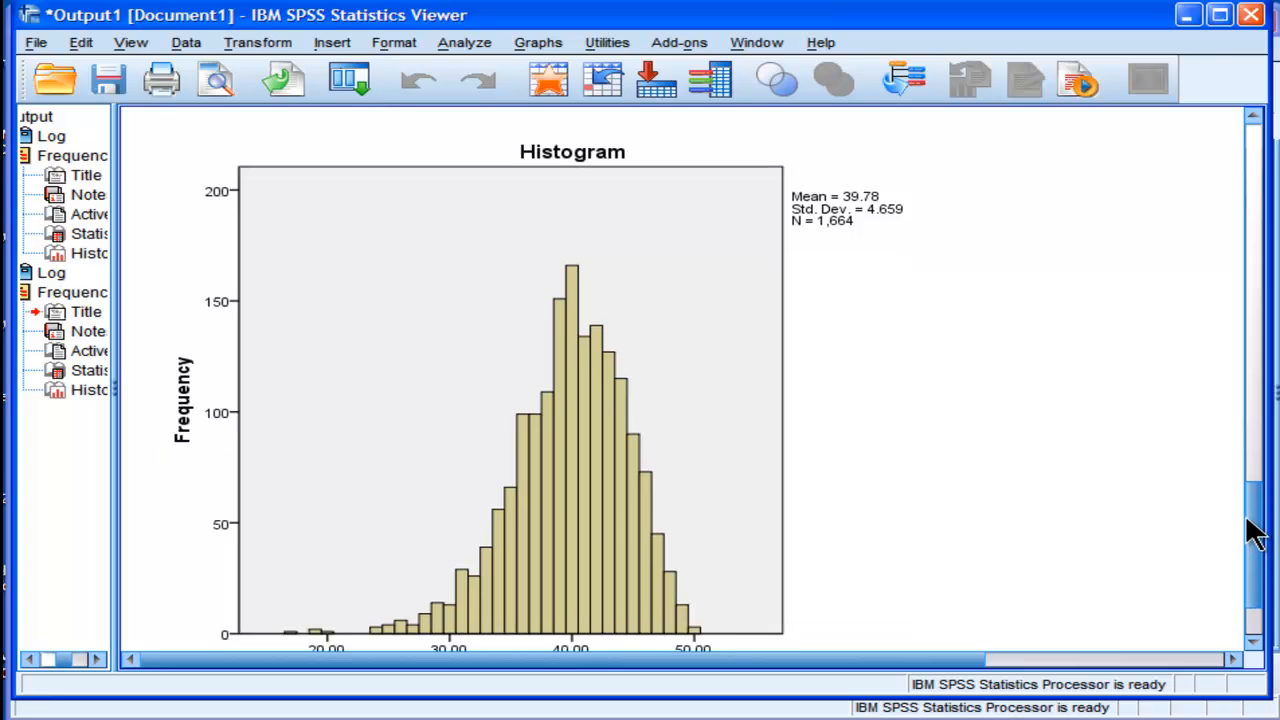
scroll(up, 3)
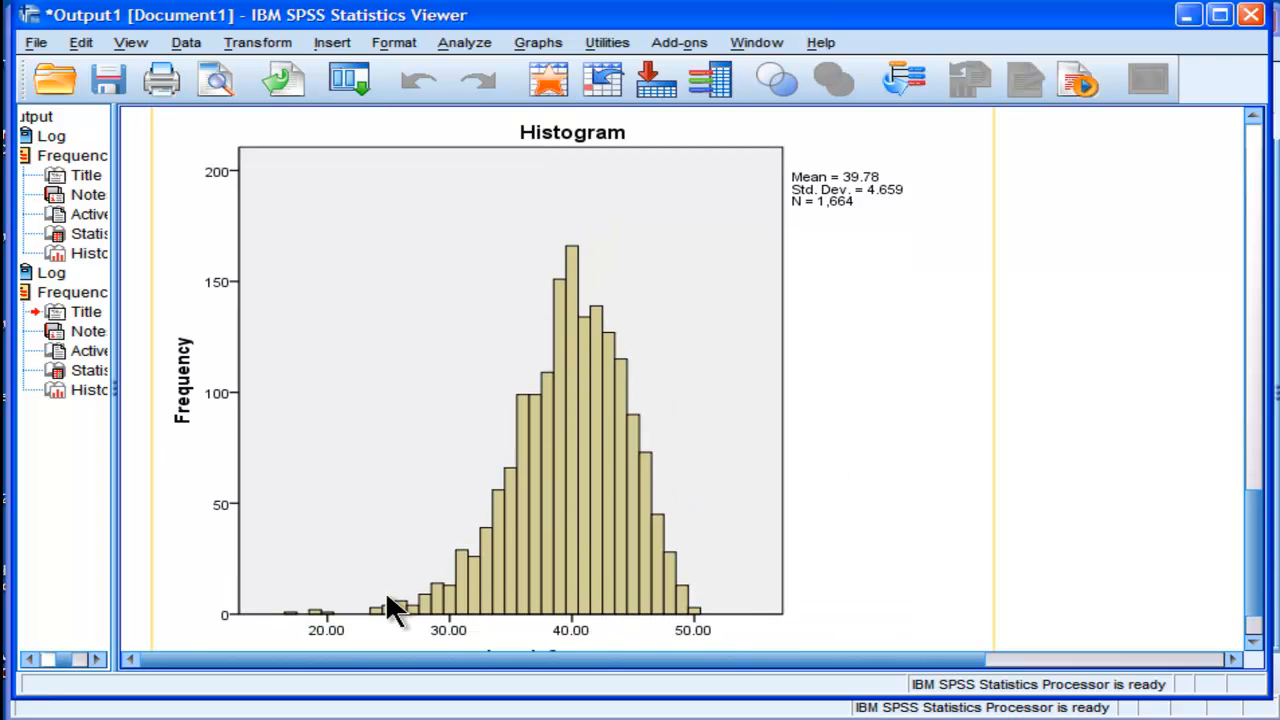
mouse_move(578, 438)
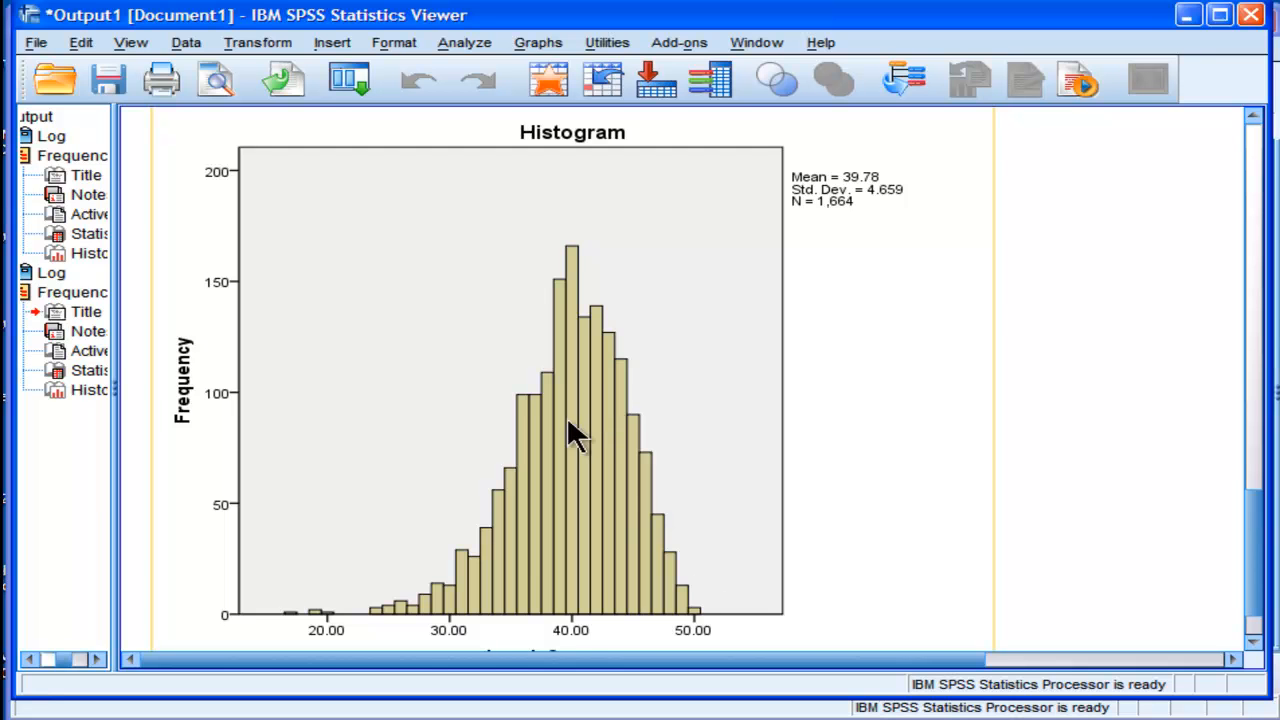
mouse_move(590, 330)
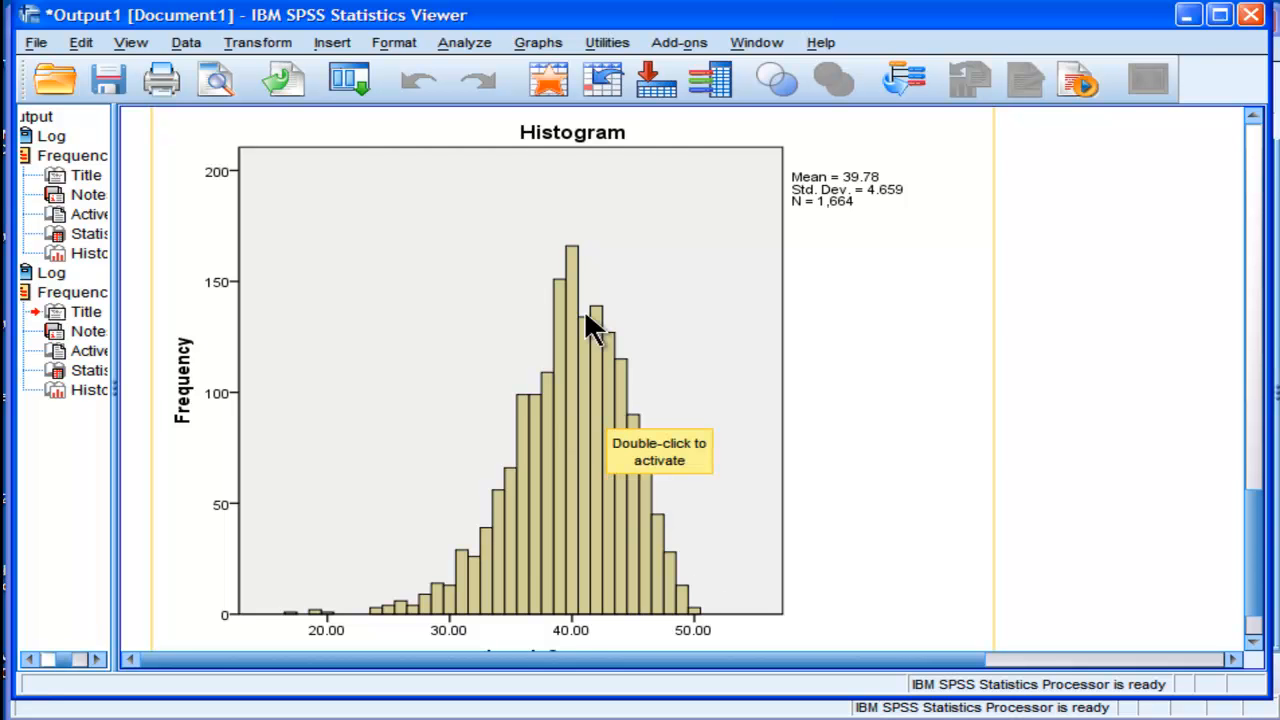
mouse_move(1113, 530)
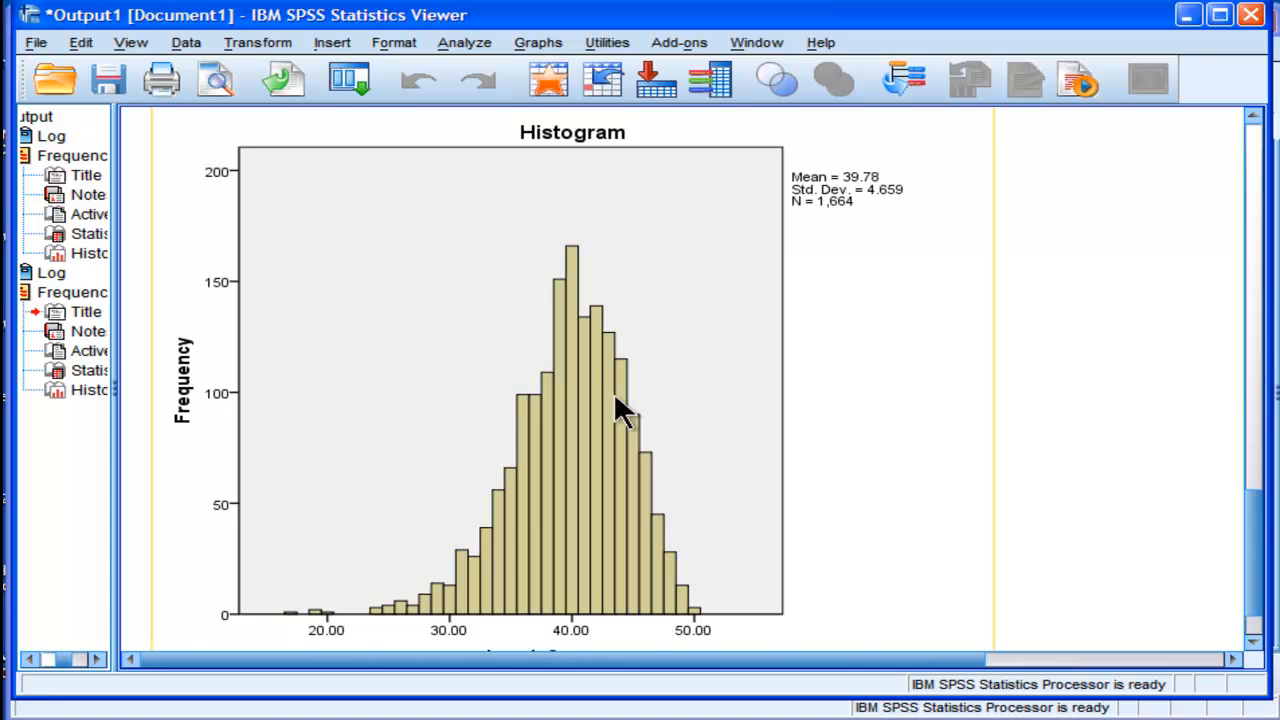
mouse_move(1085, 510)
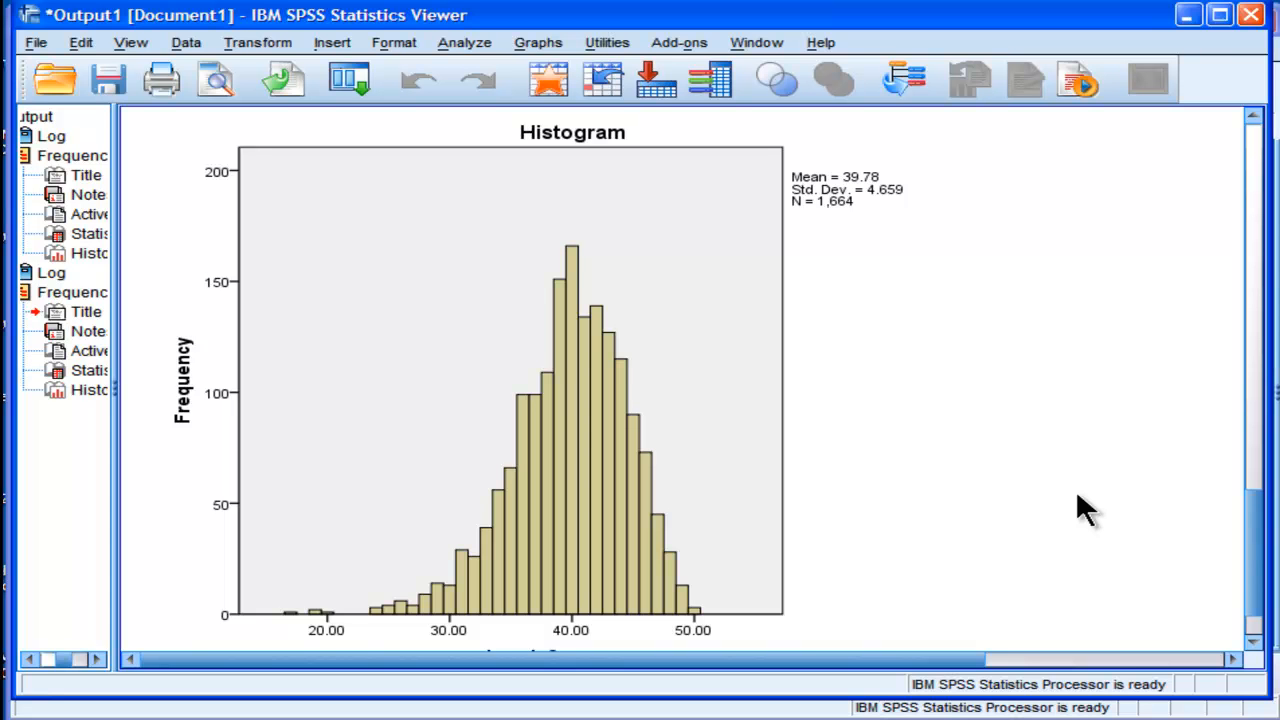
mouse_move(1220, 550)
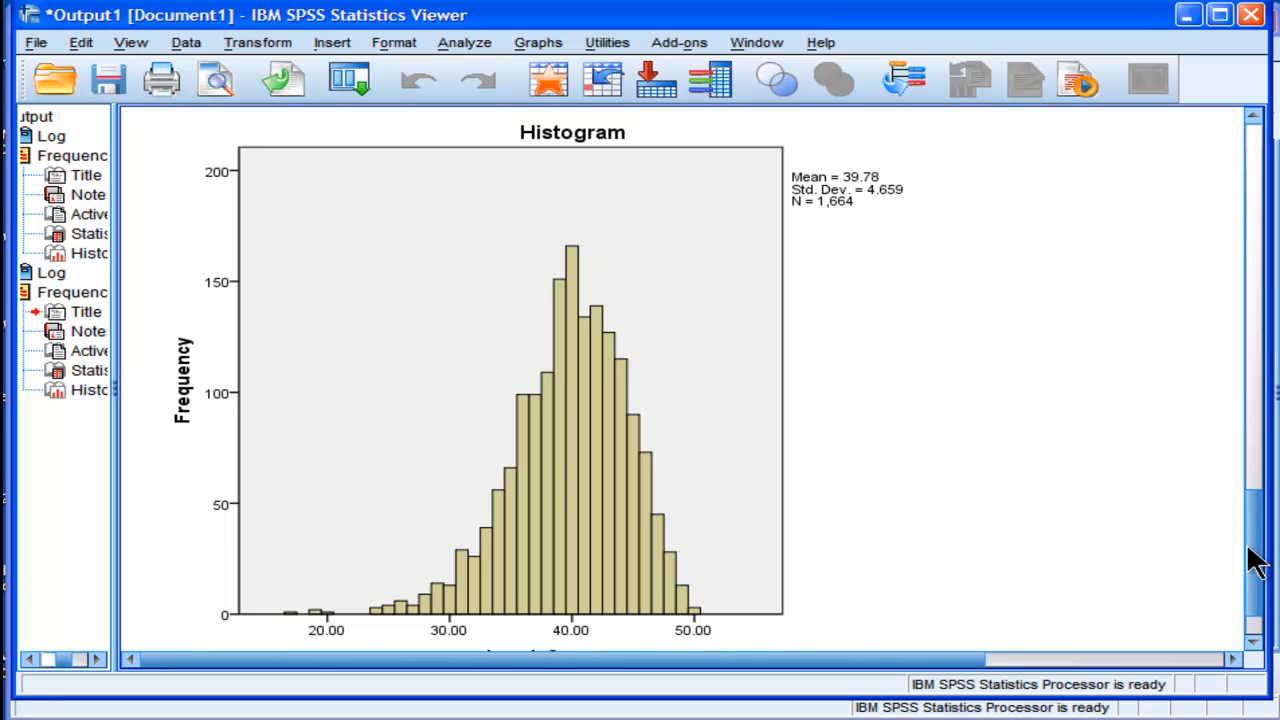
scroll(up, 3)
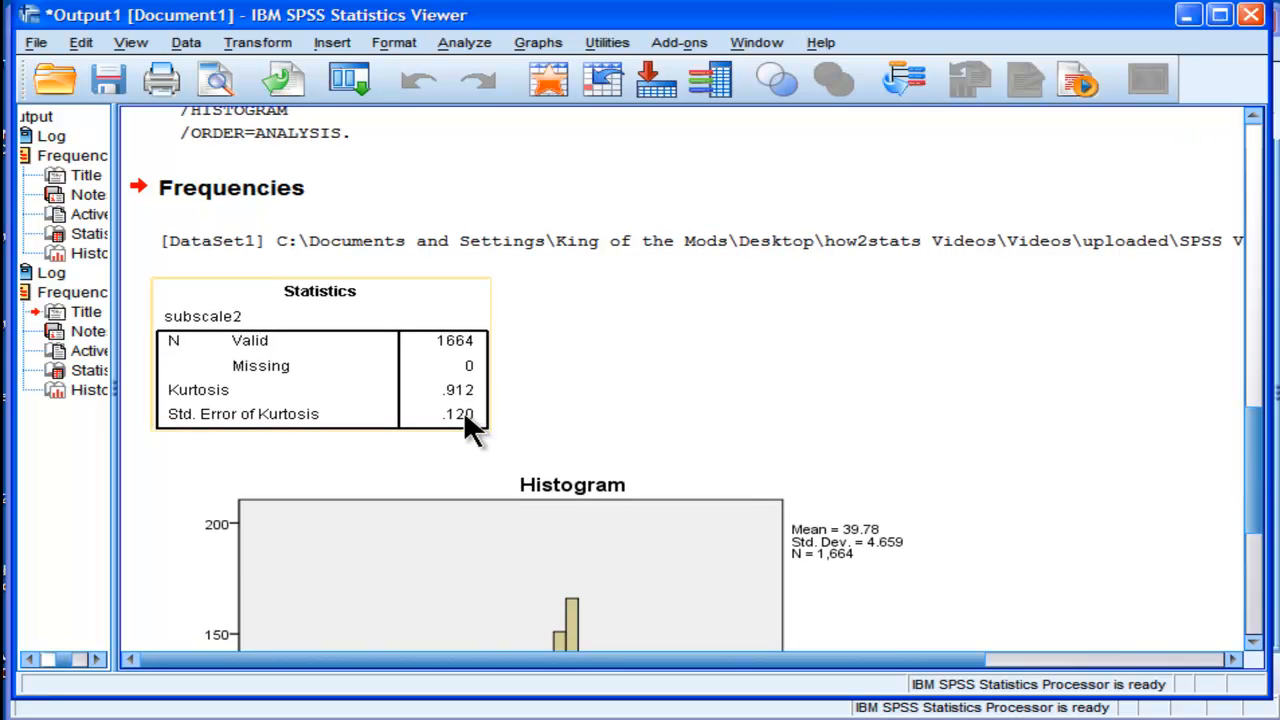
mouse_move(472, 425)
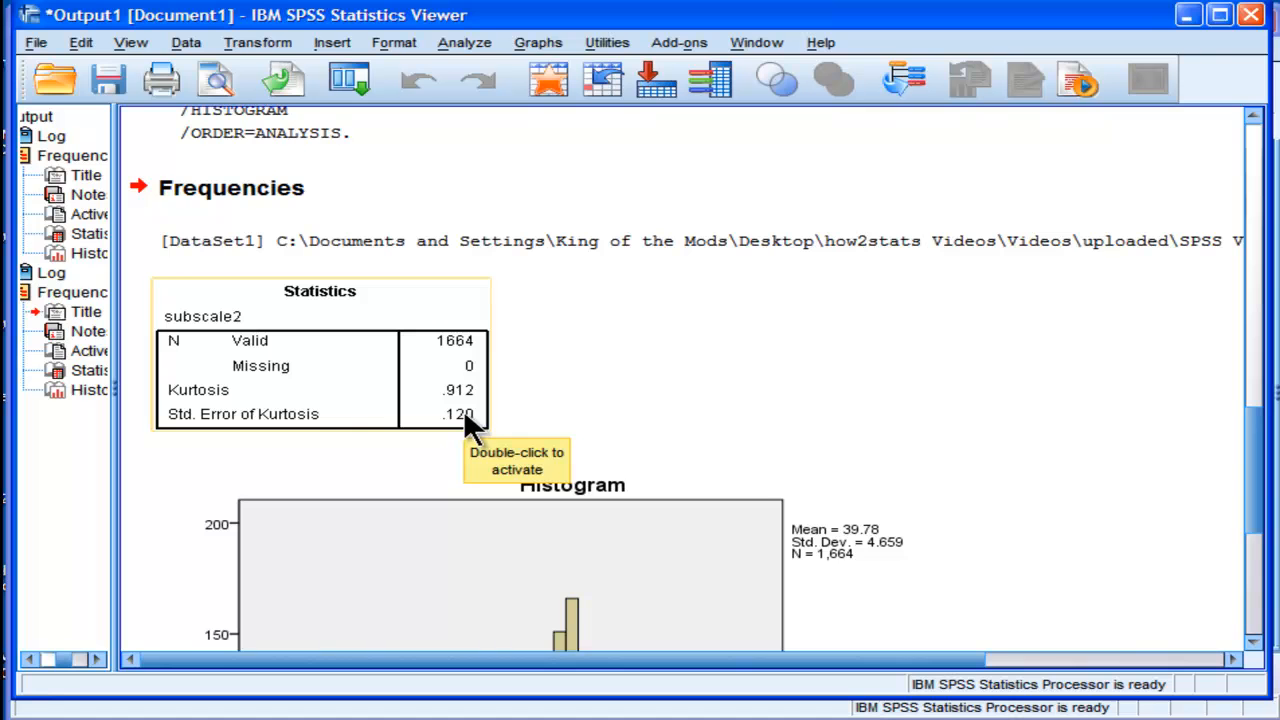
mouse_move(515, 425)
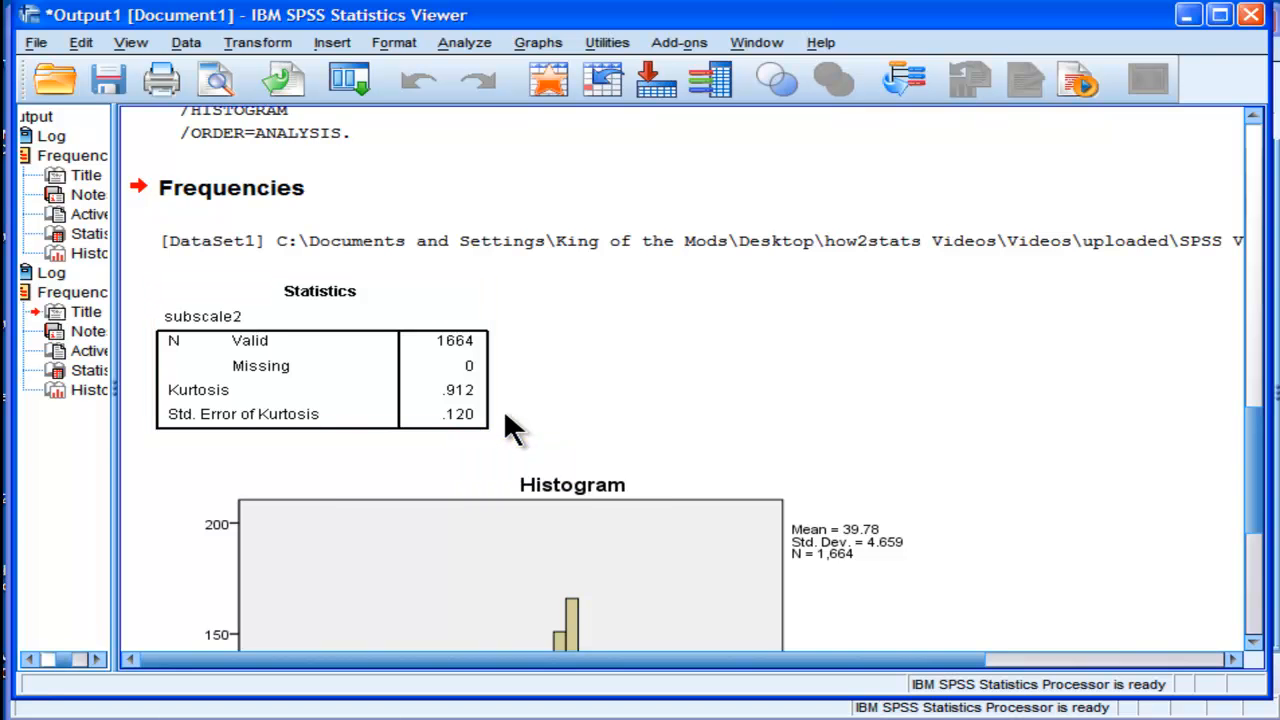
mouse_move(1025, 460)
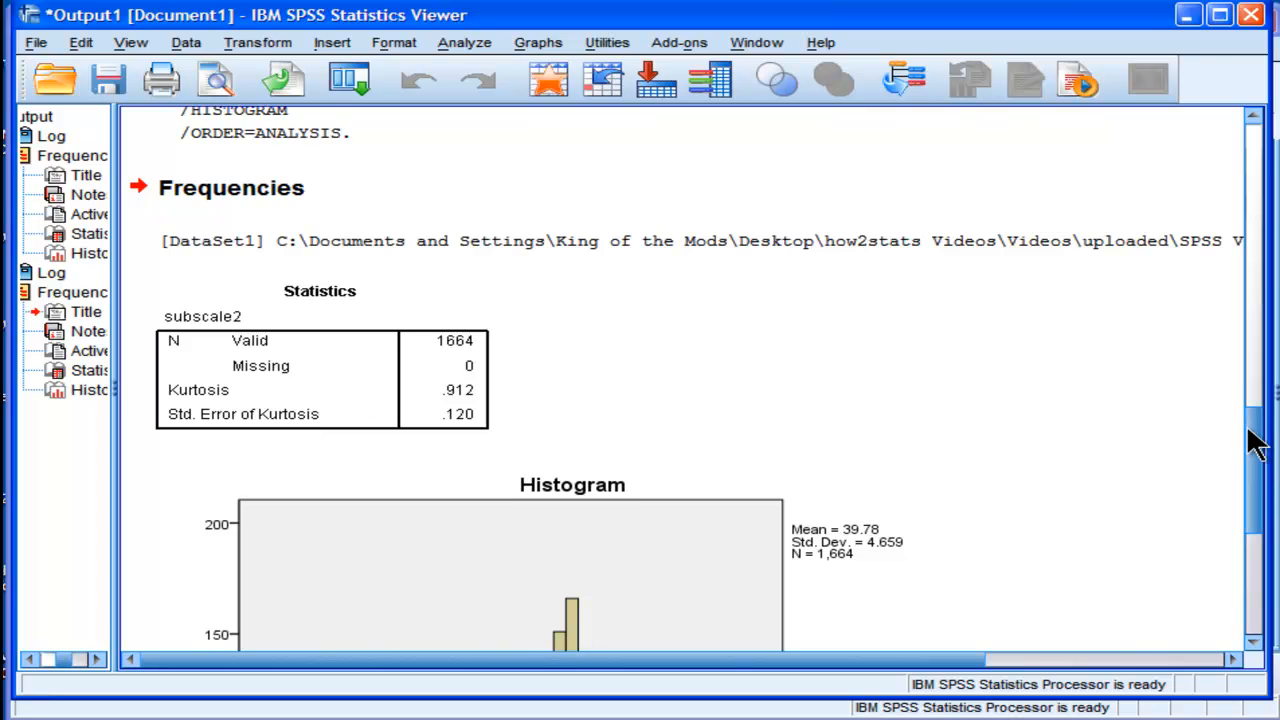
scroll(down, 3)
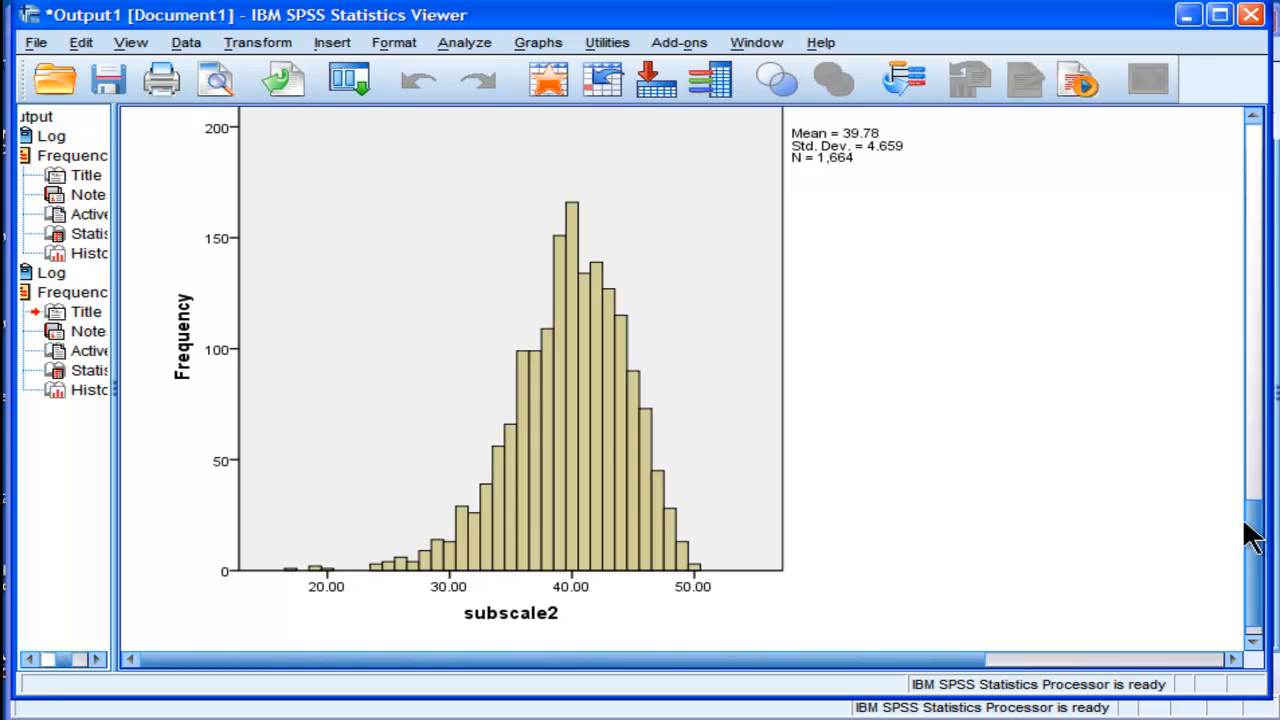
scroll(up, 3)
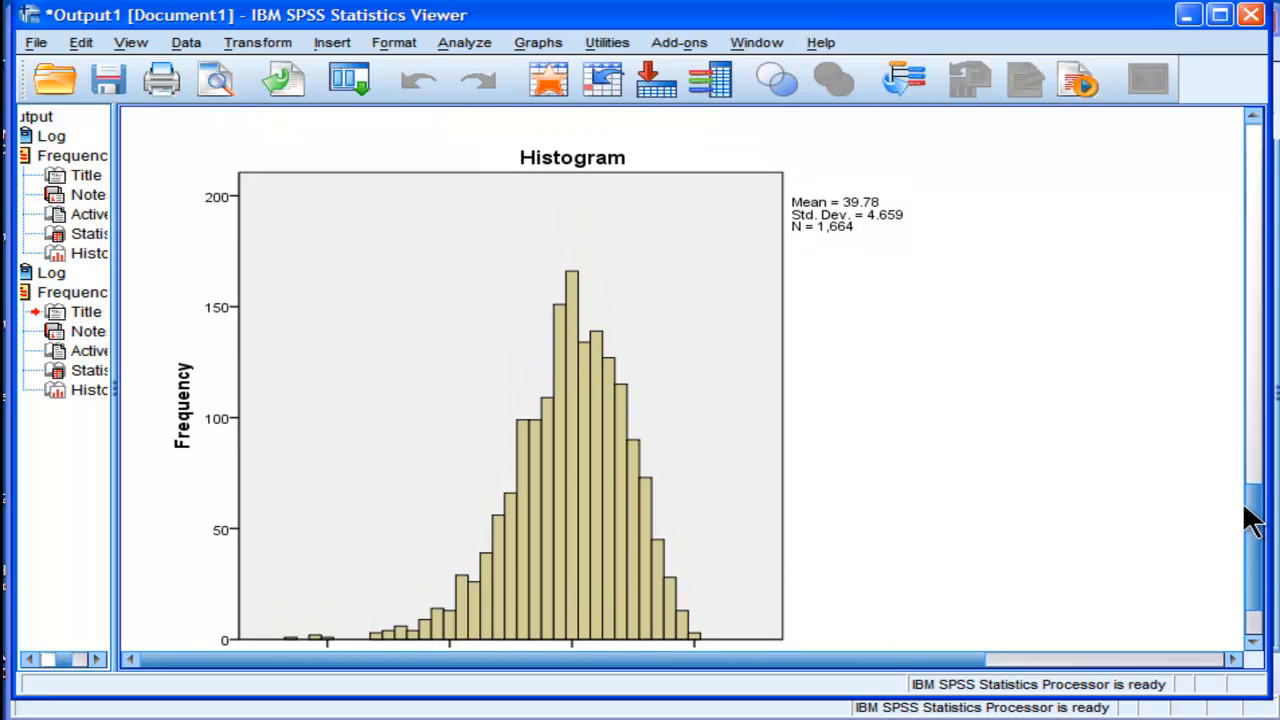
scroll(up, 3)
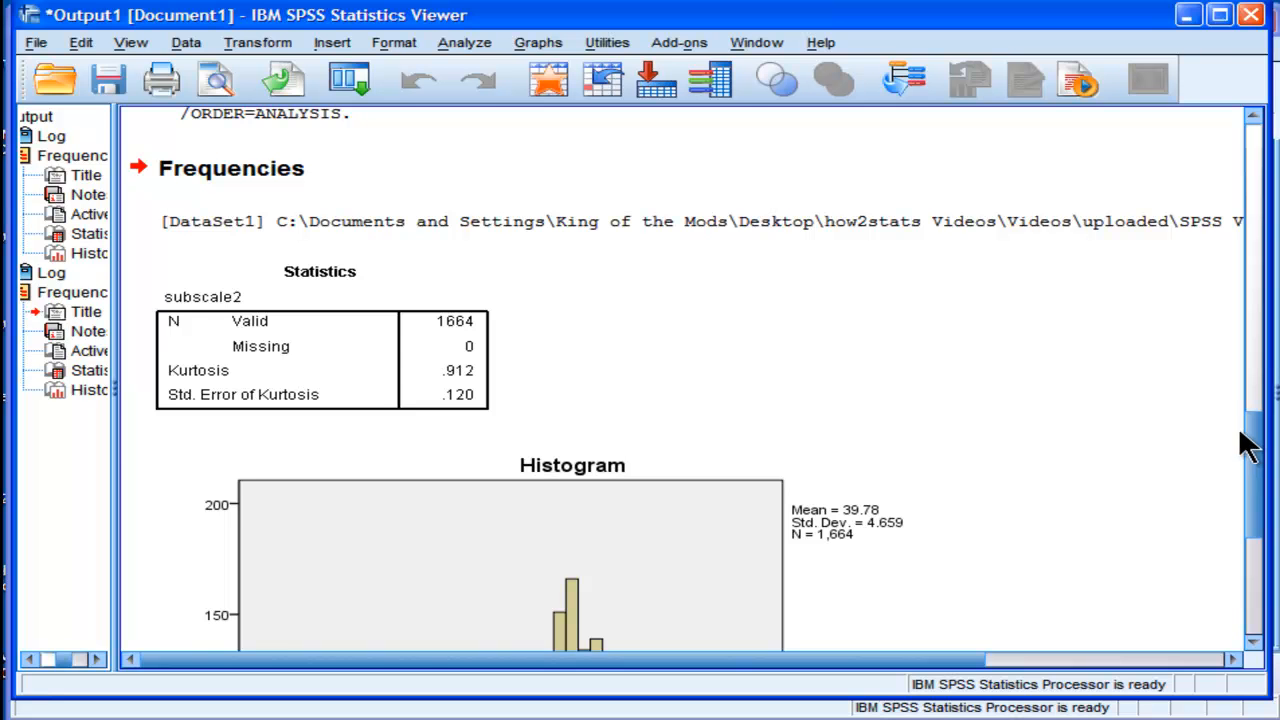
mouse_move(1255, 455)
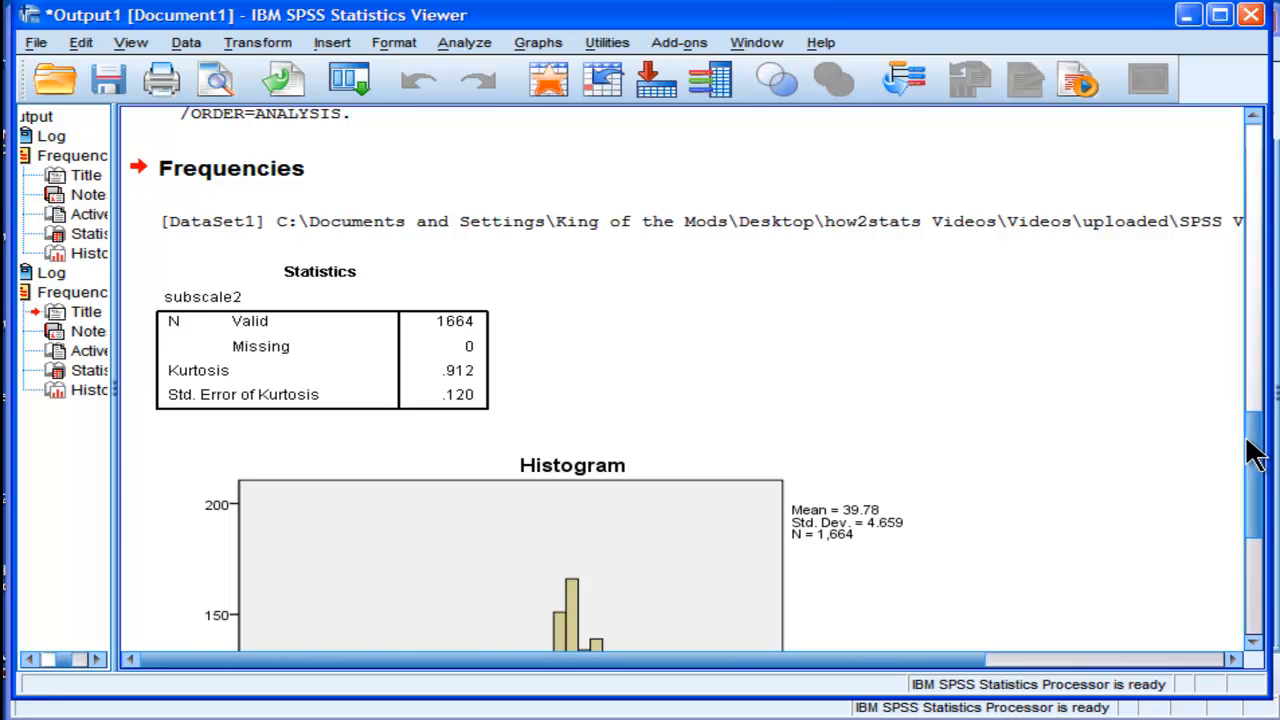